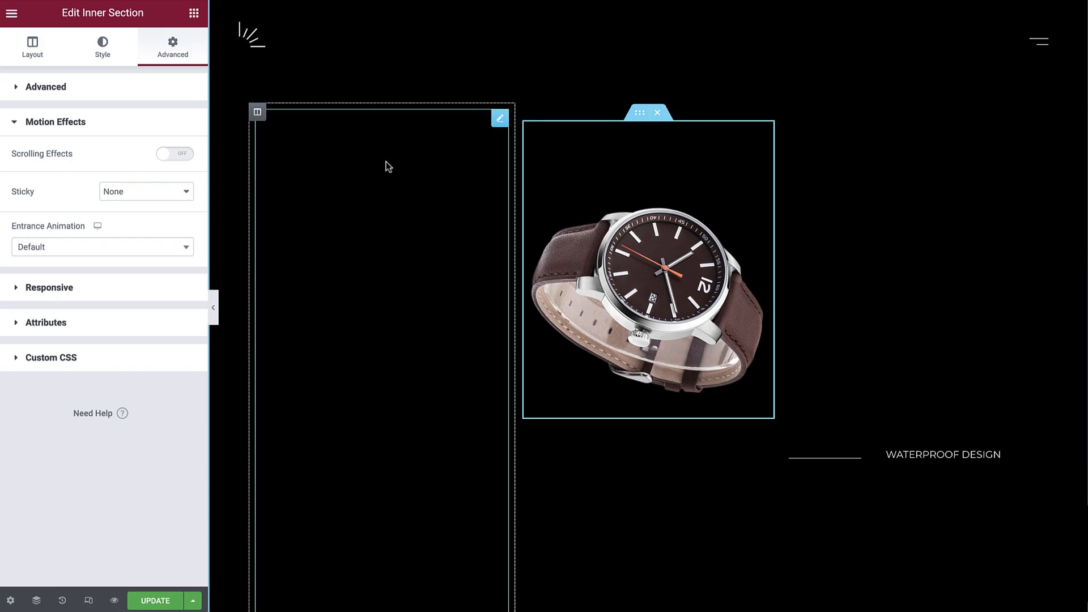
# Set the watch's inner section Sticky to Top with Stay In Column enabled
pyautogui.click(146, 191)
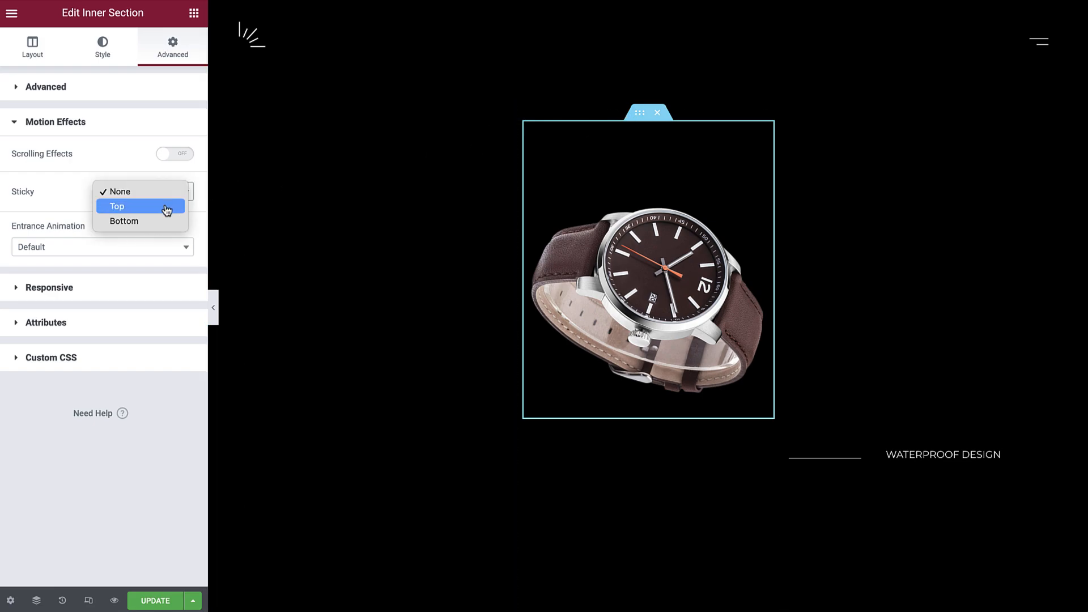
pyautogui.click(117, 206)
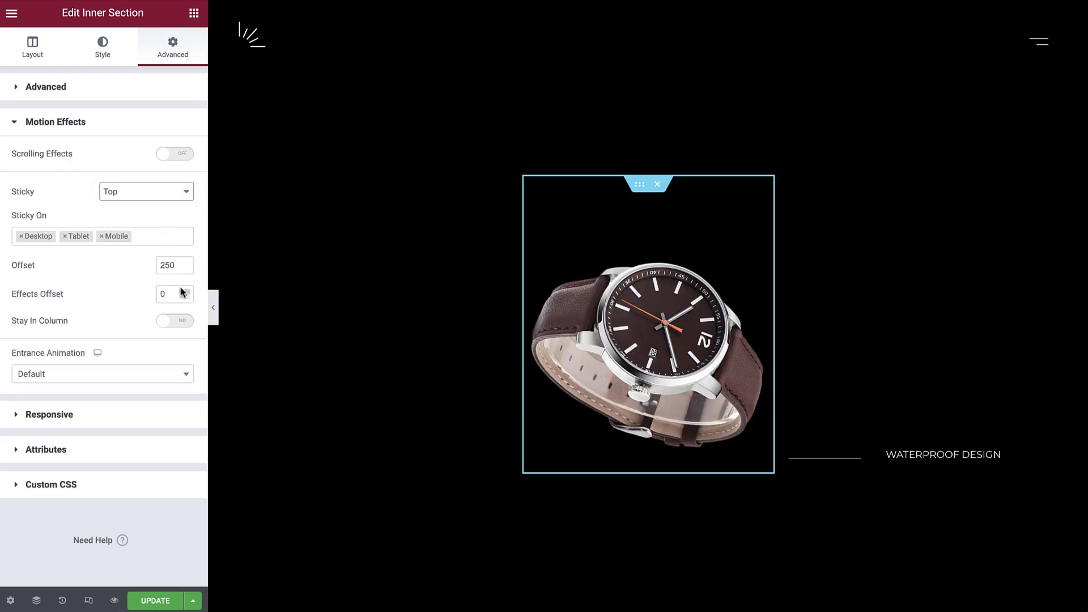
pyautogui.click(174, 320)
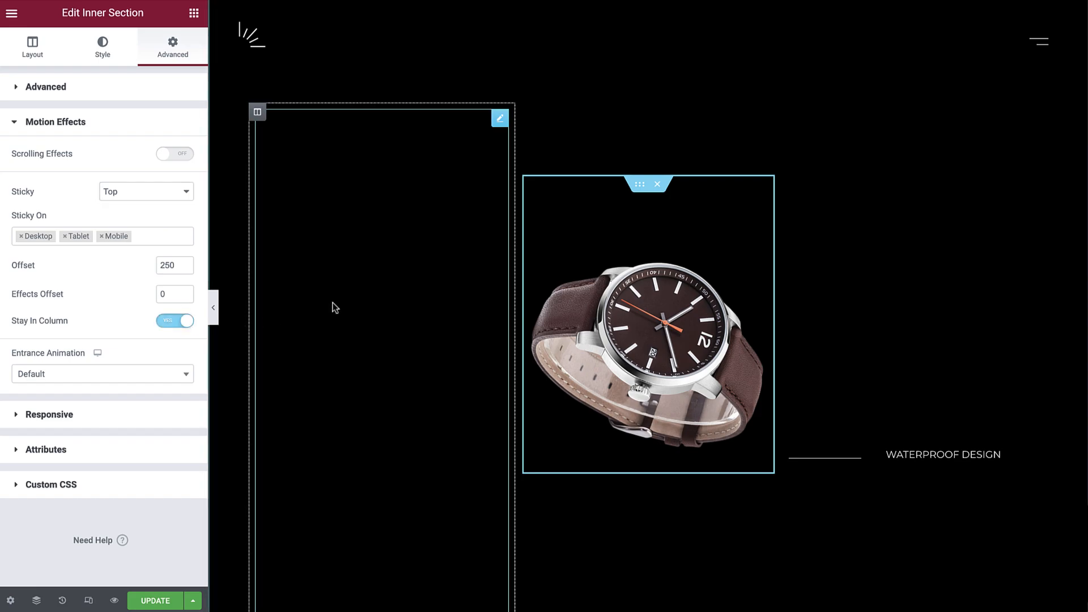
pyautogui.scroll(-3)
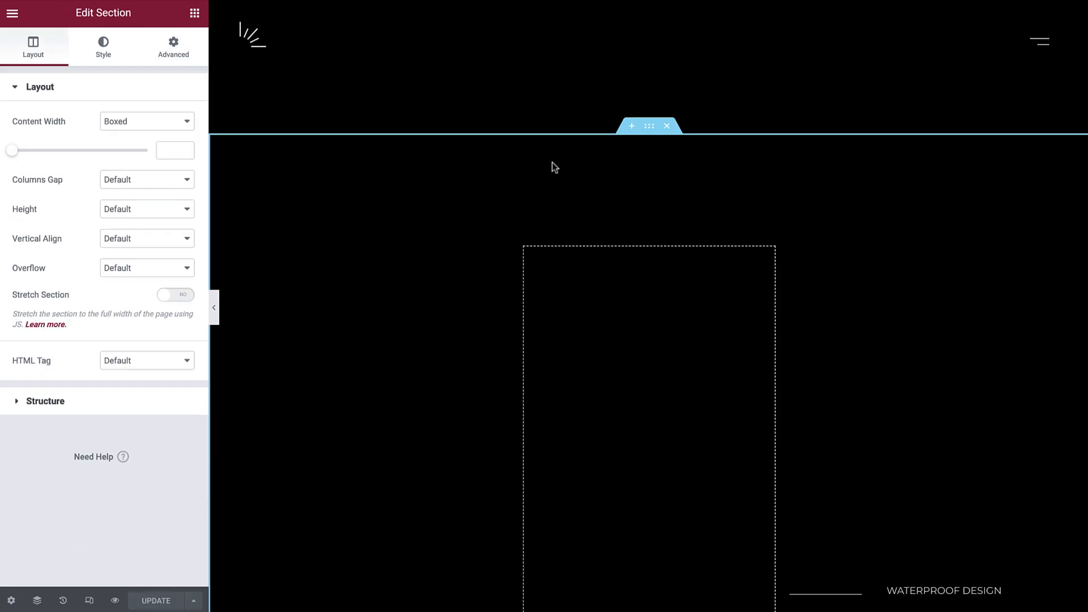
pyautogui.moveTo(631, 153)
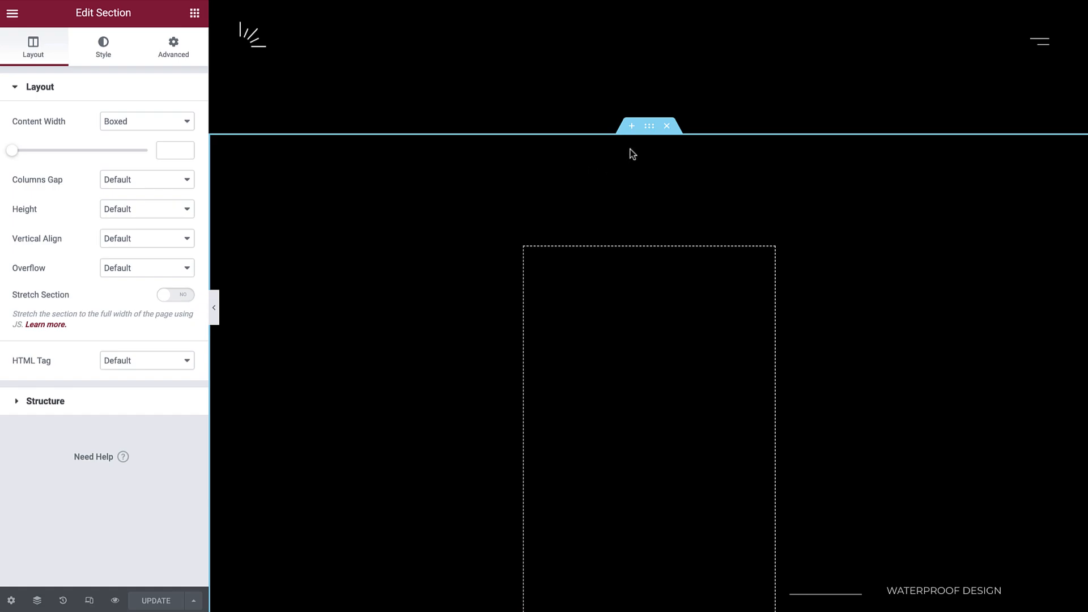
pyautogui.moveTo(387, 237)
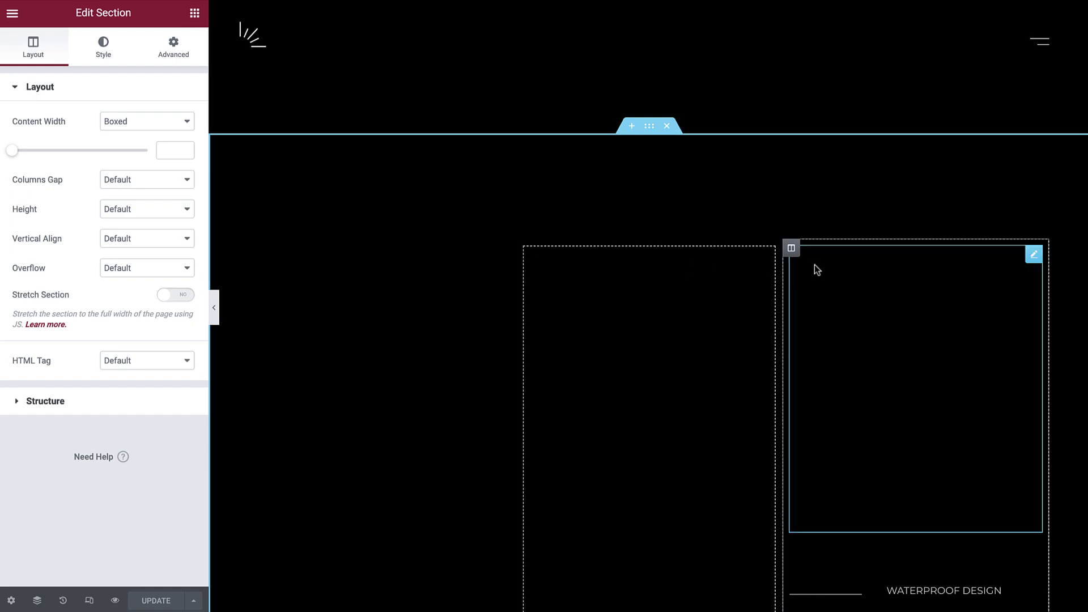
# Select the next page column and add a two-column inner section, removing an extra inner column
pyautogui.click(791, 248)
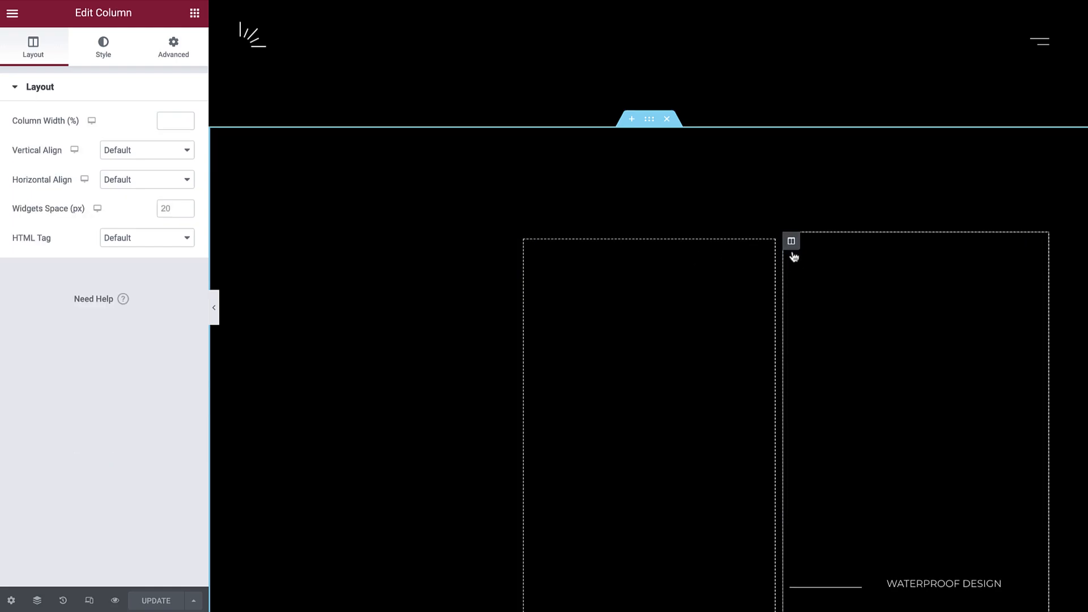
pyautogui.scroll(-3)
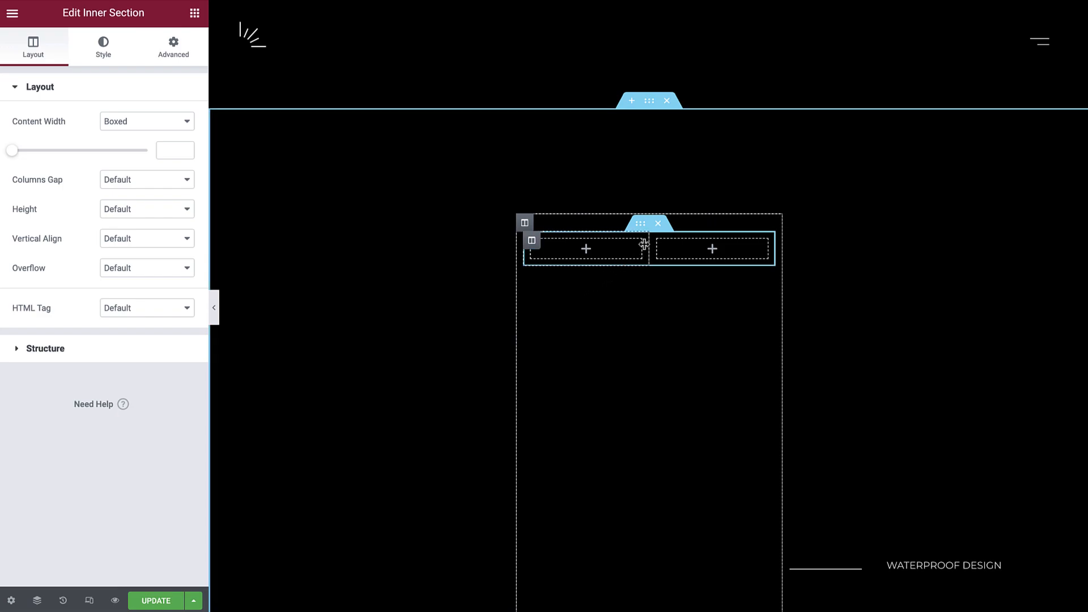
pyautogui.rightClick(657, 241)
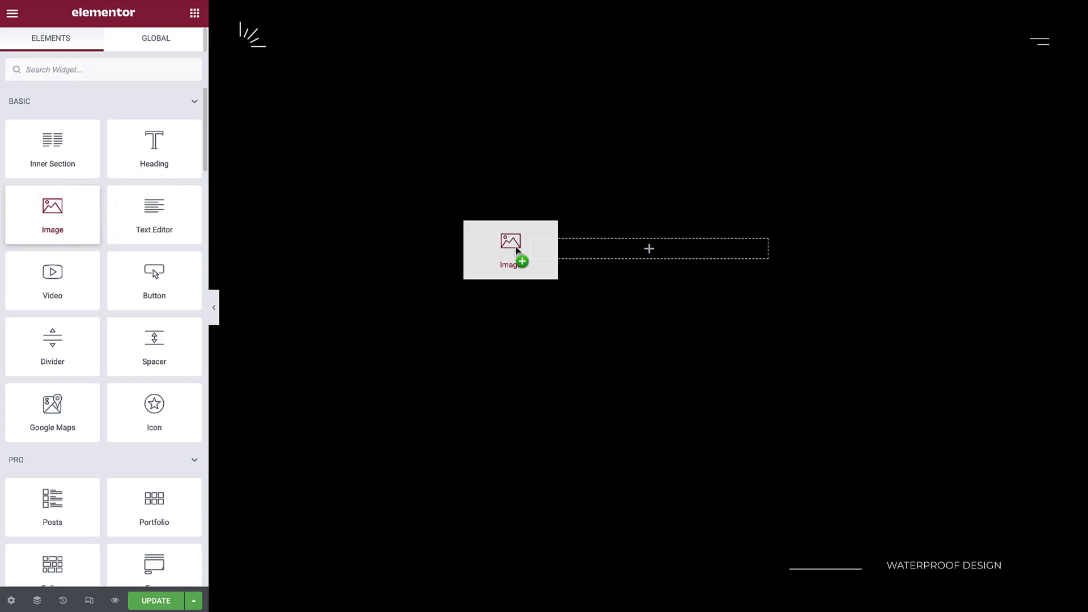
# Insert the watch2 brown leather watch picture from the Media Library into the inner section
pyautogui.click(510, 249)
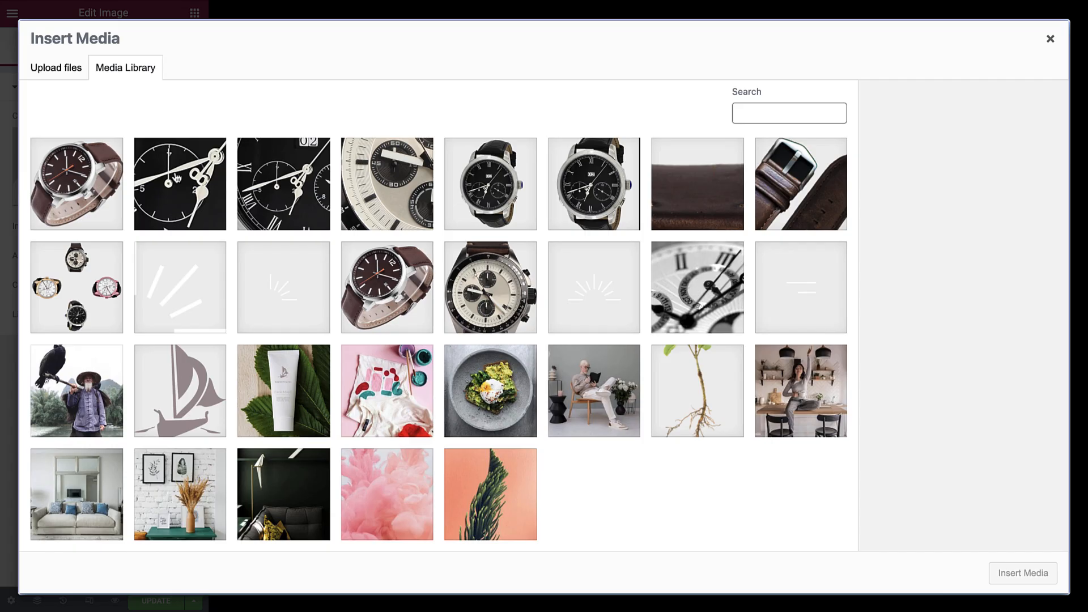
pyautogui.click(76, 184)
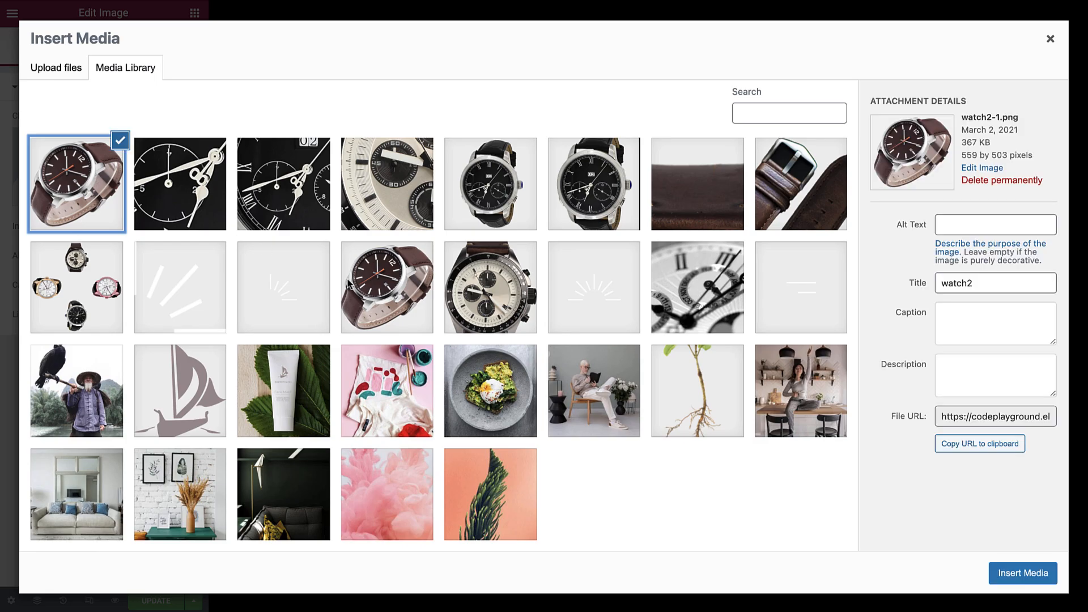
pyautogui.click(1020, 573)
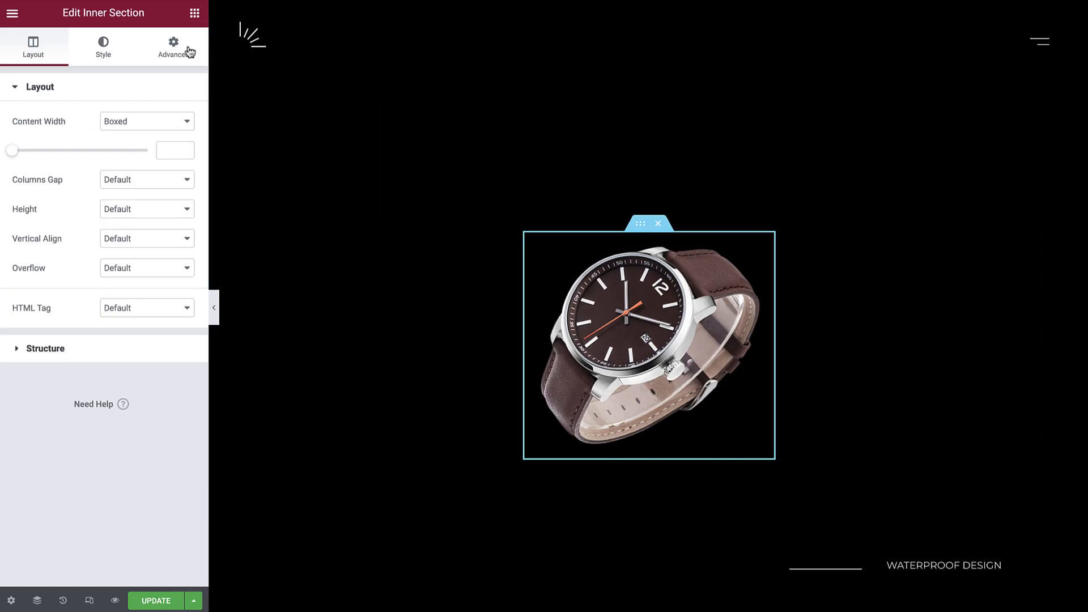
# Under Advanced > Motion Effects, set the new inner section's Sticky to Top
pyautogui.click(173, 46)
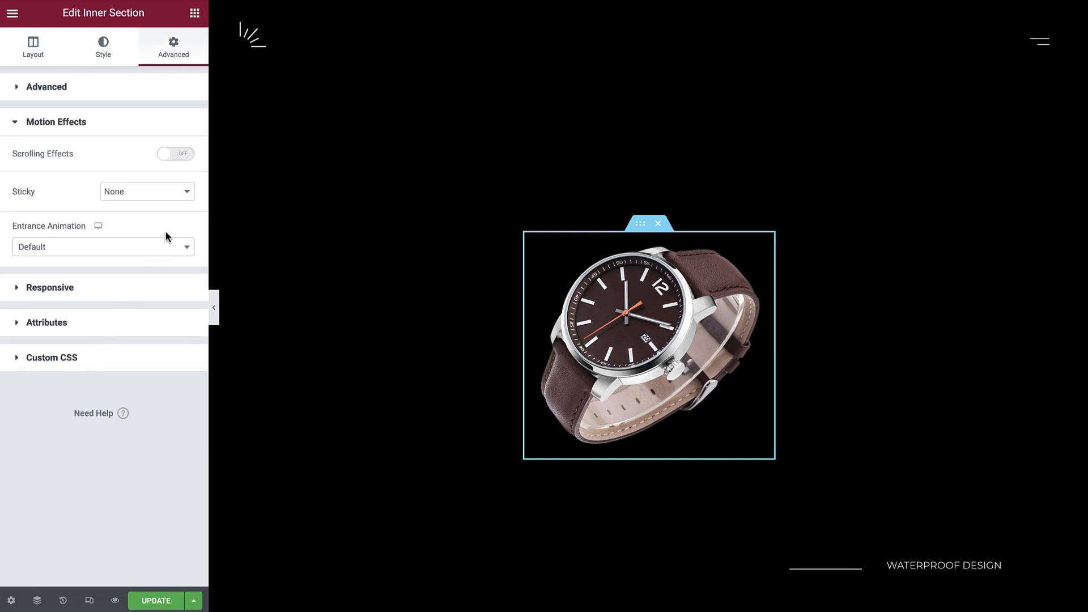
pyautogui.click(146, 191)
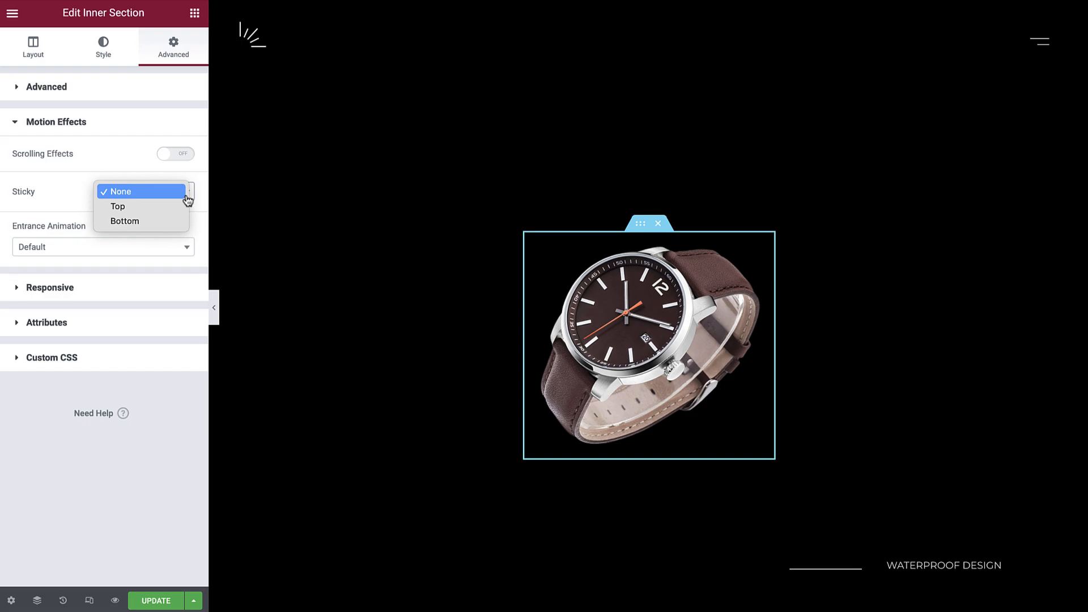
pyautogui.moveTo(186, 201)
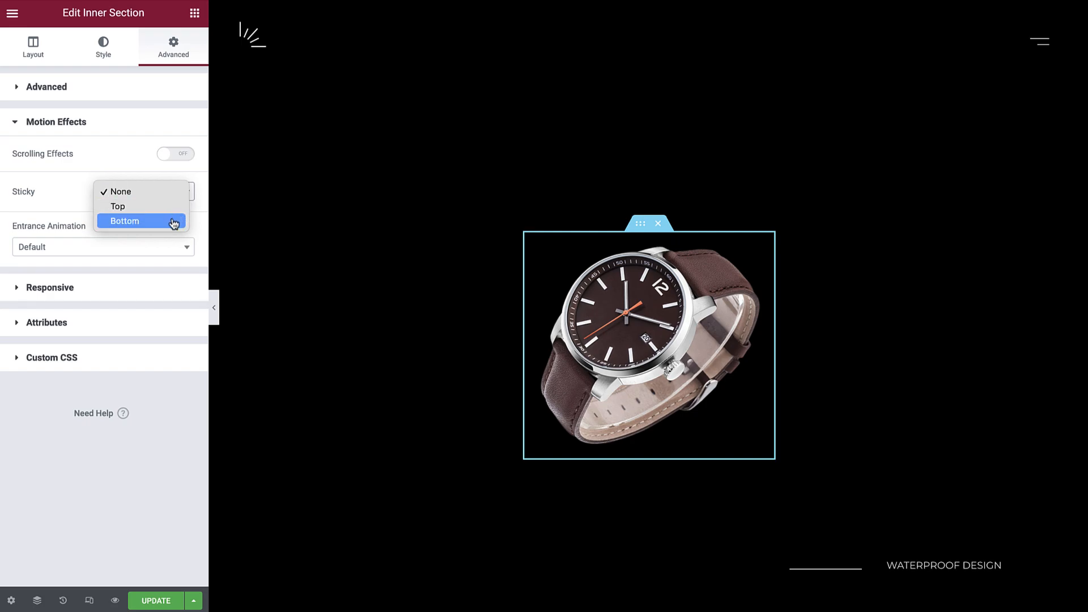
pyautogui.moveTo(143, 206)
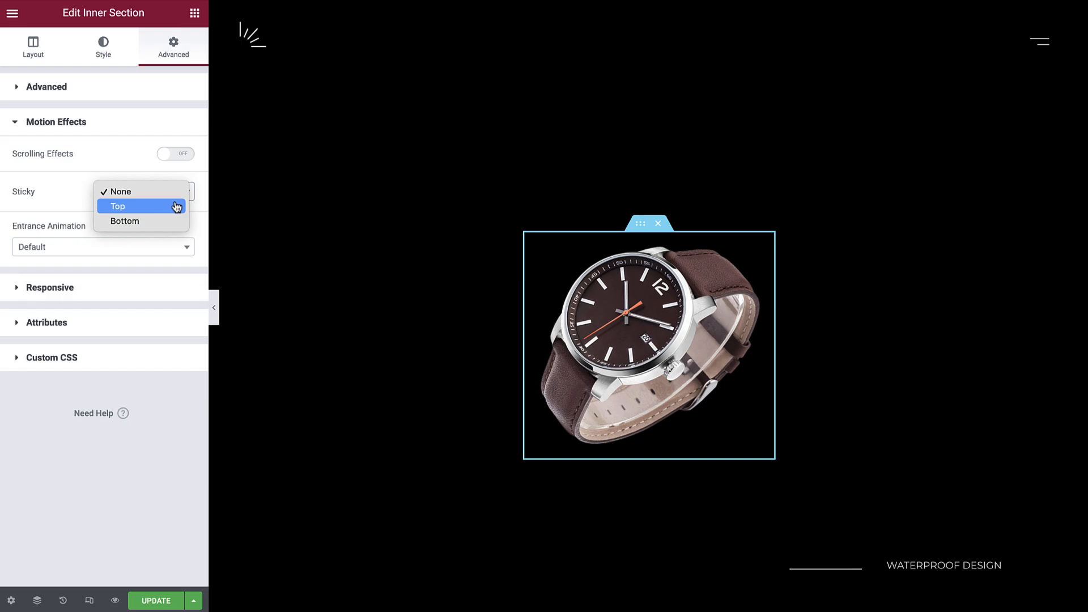
pyautogui.click(117, 206)
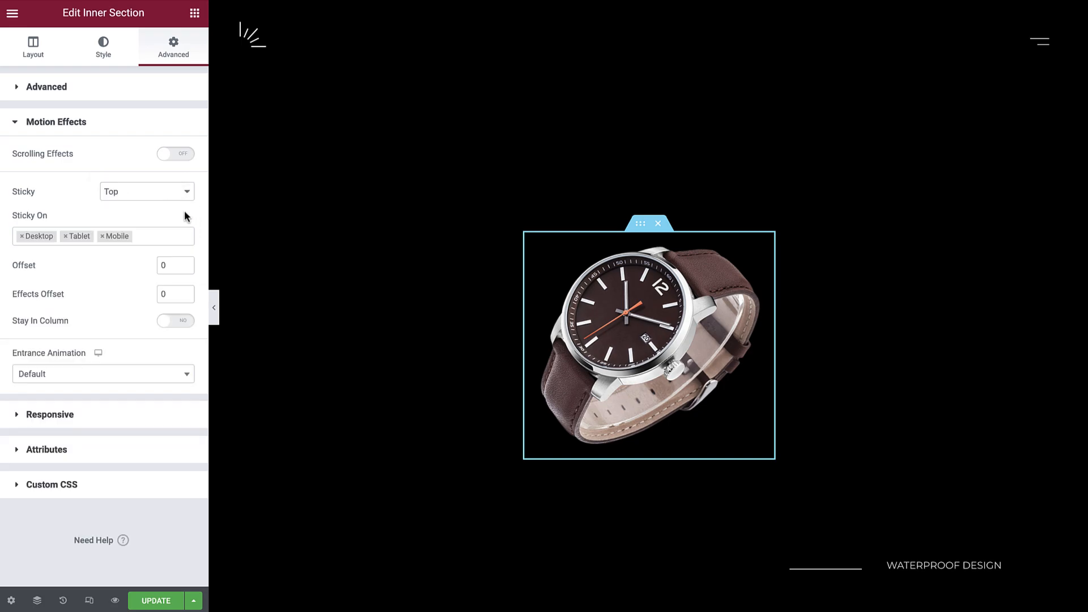
pyautogui.scroll(-3)
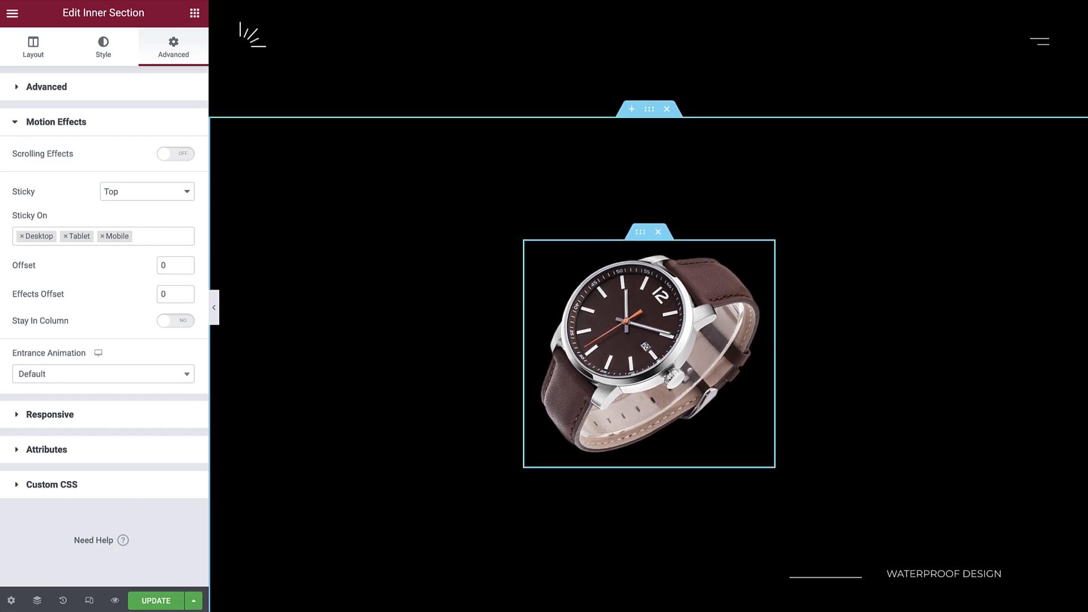
pyautogui.moveTo(239, 228)
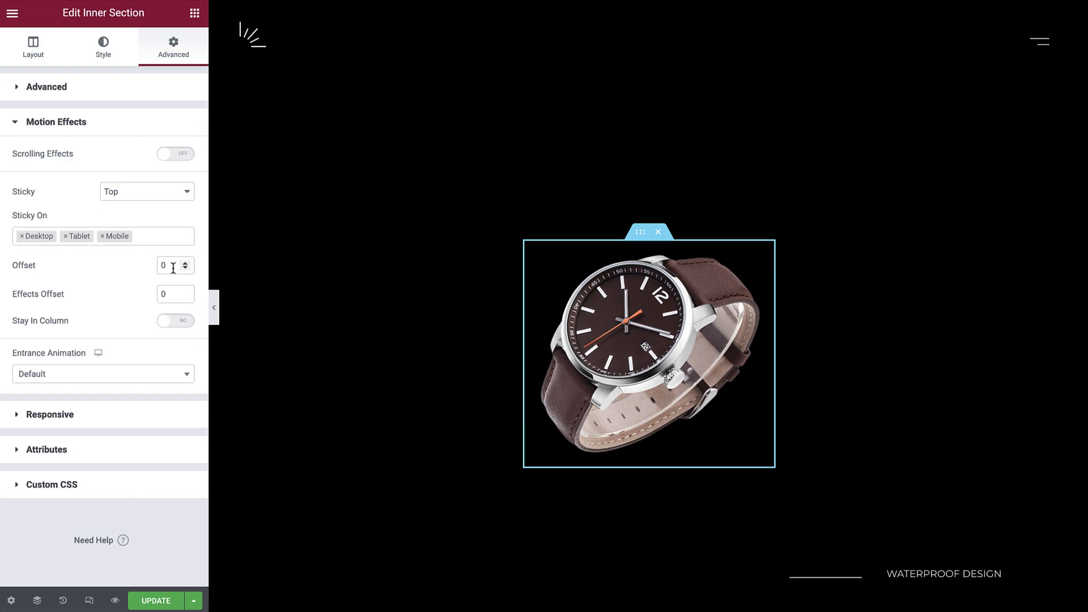
# Set the sticky Offset to 250 and scroll the preview to test it
pyautogui.write('2')
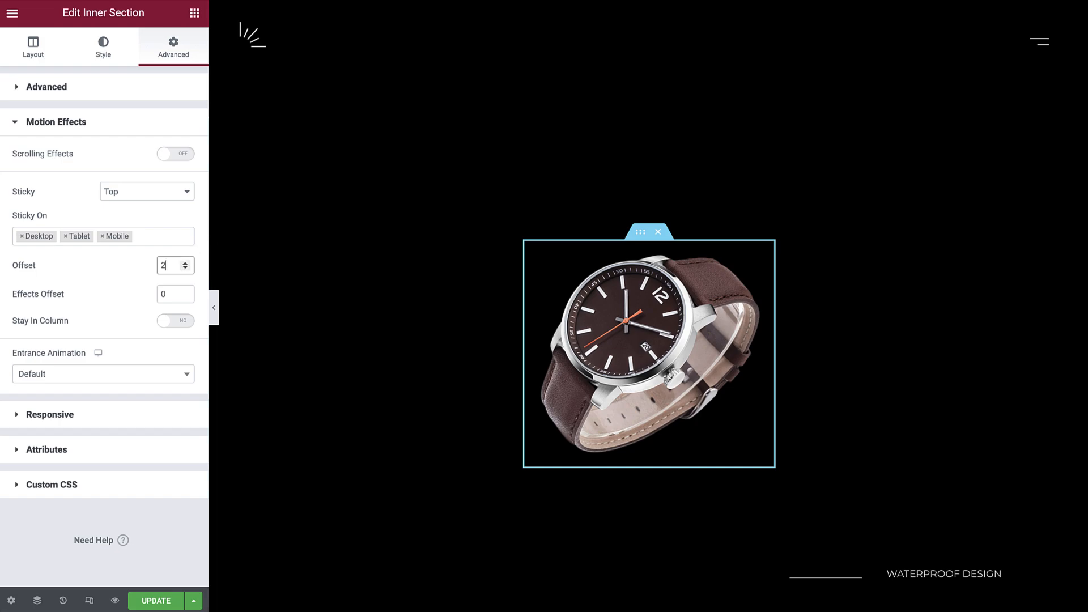
pyautogui.write('250')
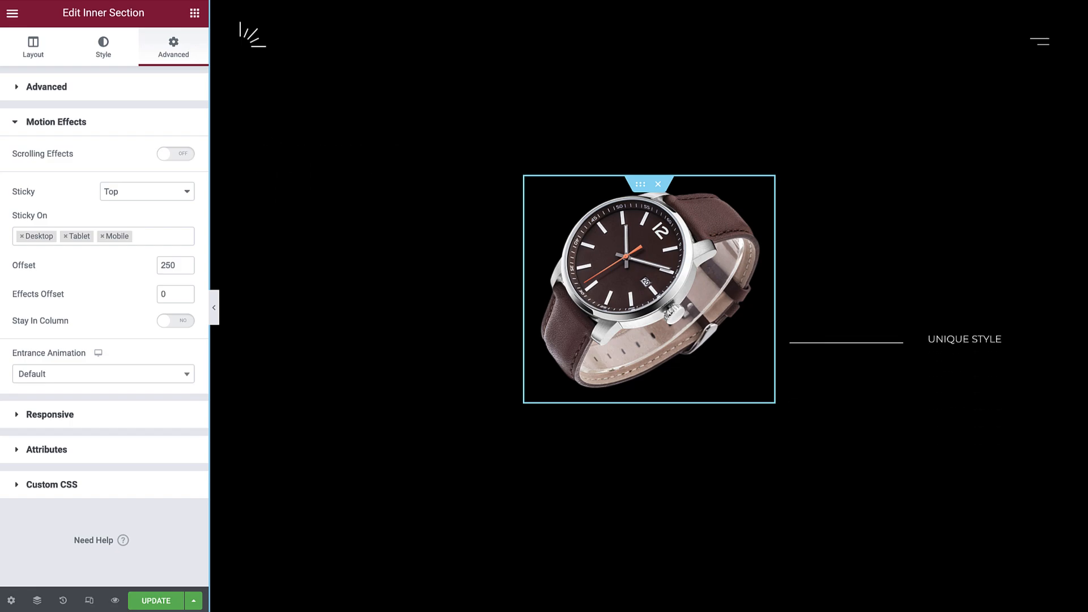
pyautogui.scroll(-3)
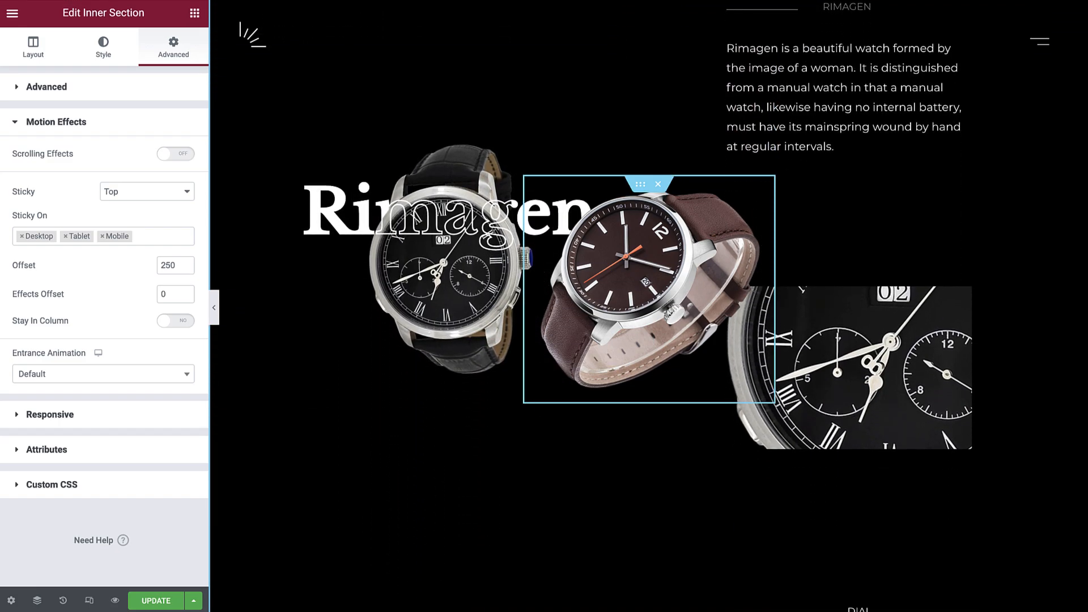
pyautogui.scroll(-3)
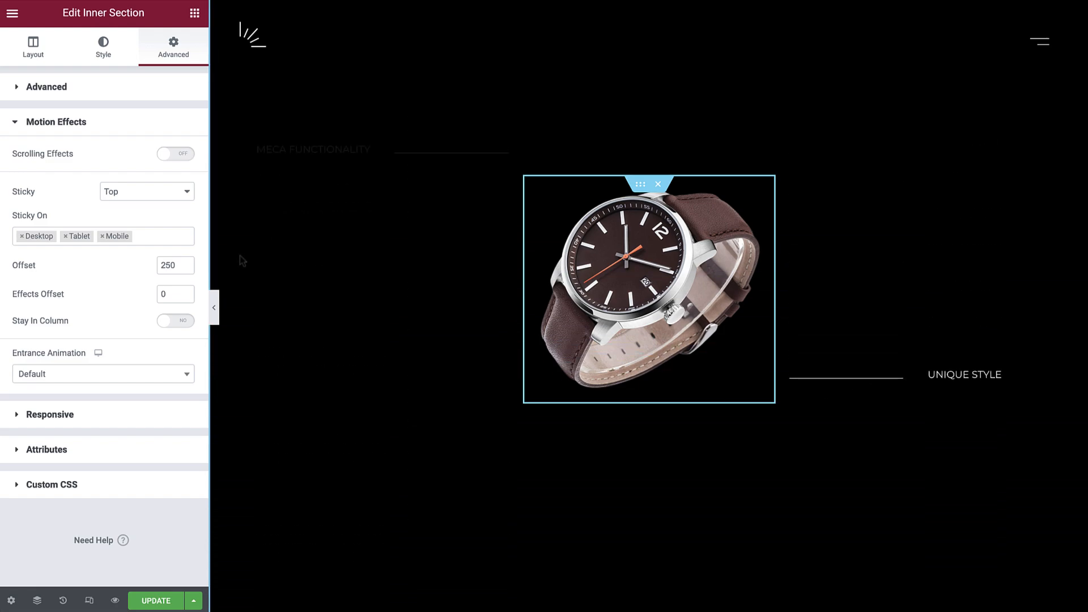
pyautogui.moveTo(200, 286)
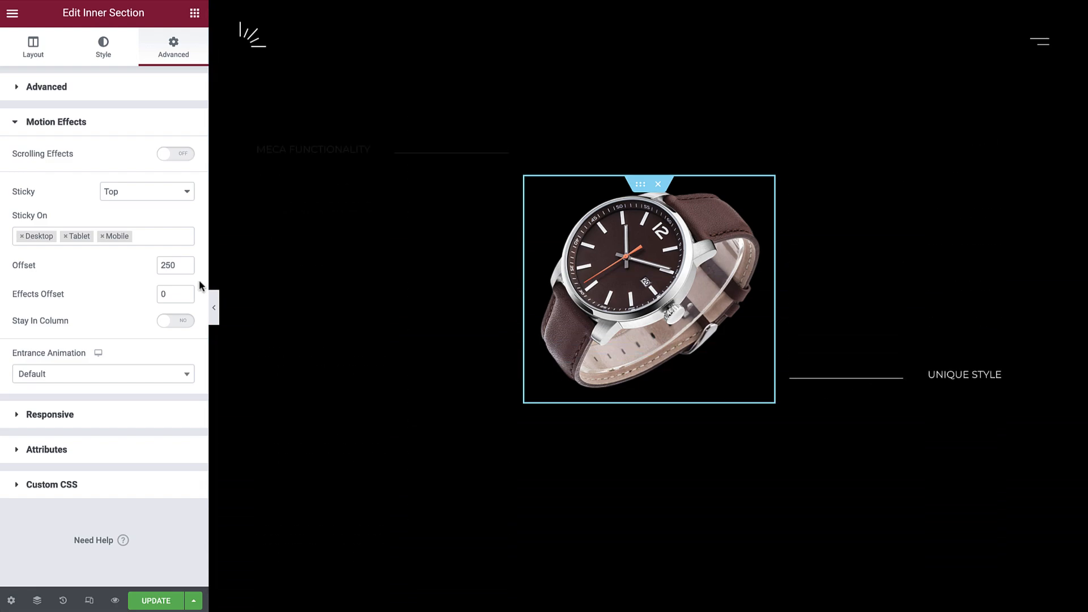
# Enable Stay In Column for the sticky section and scroll the preview to check it
pyautogui.click(175, 321)
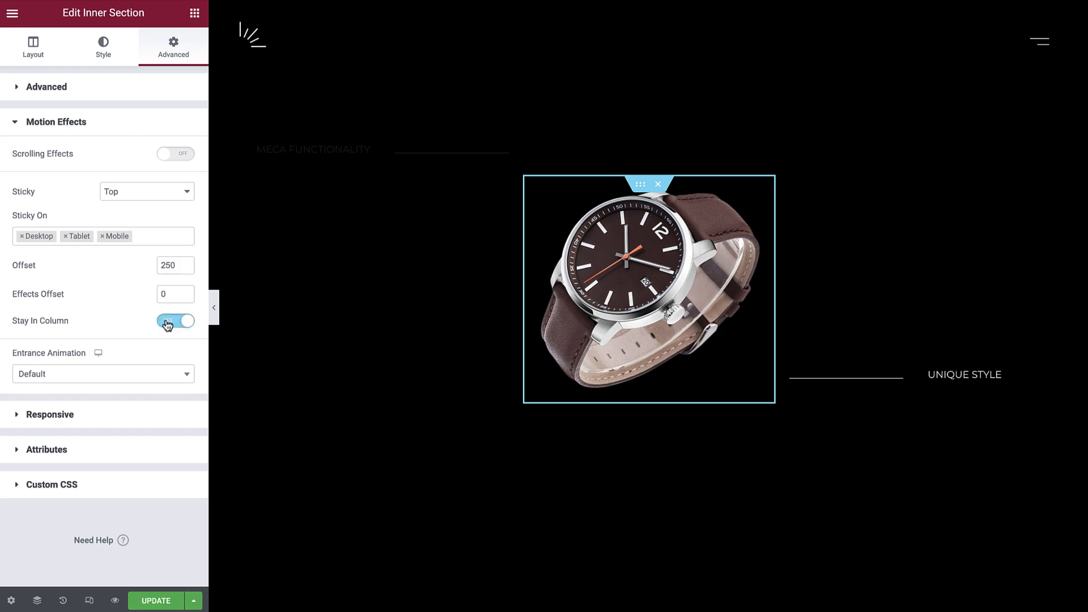
pyautogui.click(176, 324)
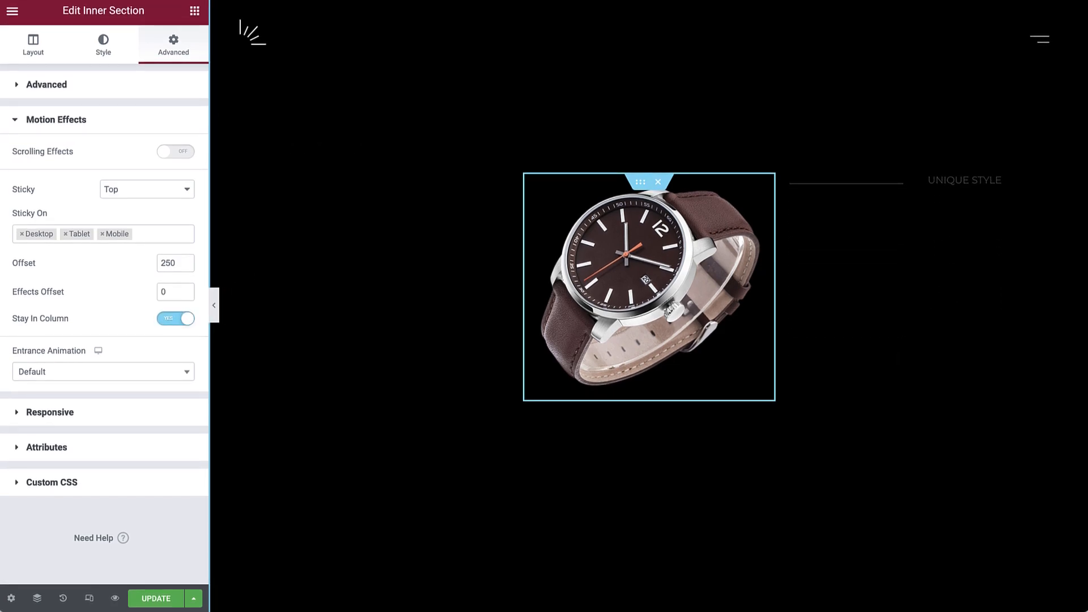
pyautogui.scroll(-3)
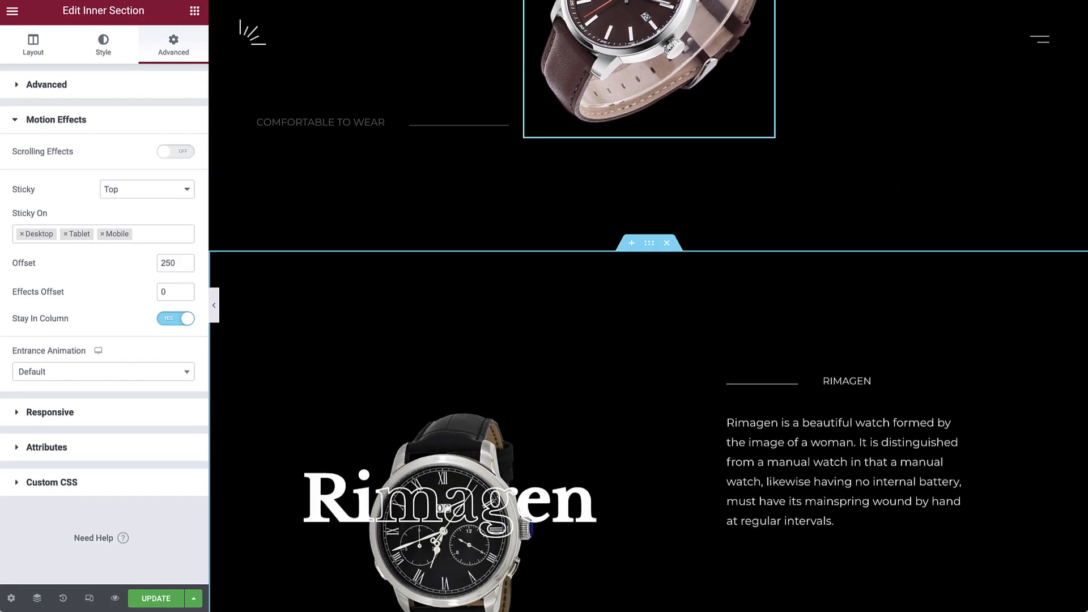
pyautogui.scroll(-3)
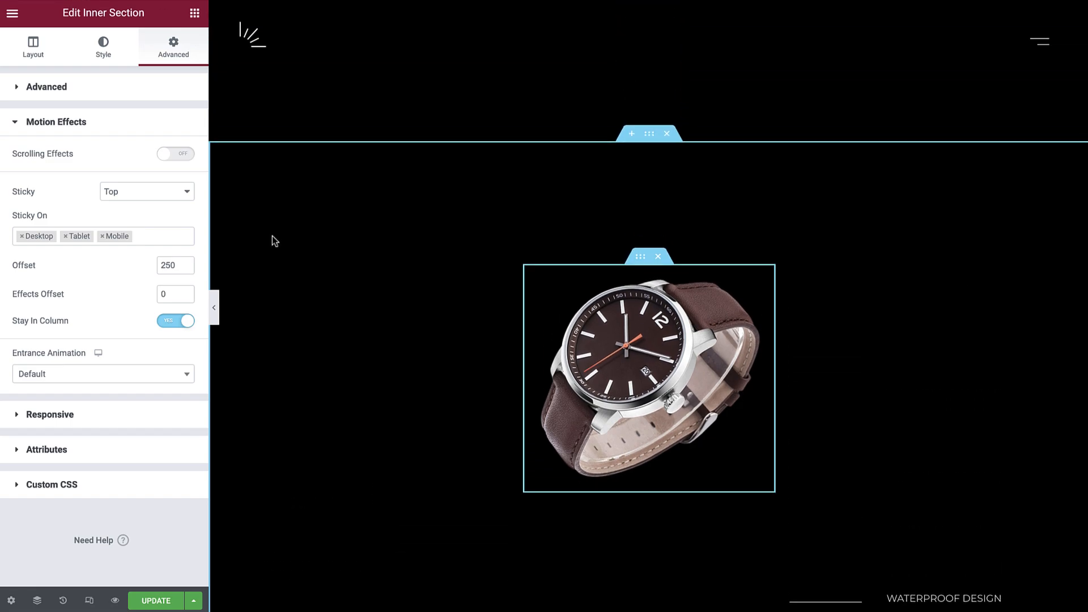
# Enable Scrolling Effects on the watch image with a Rotate effect To Left at speed 2.2
pyautogui.click(648, 378)
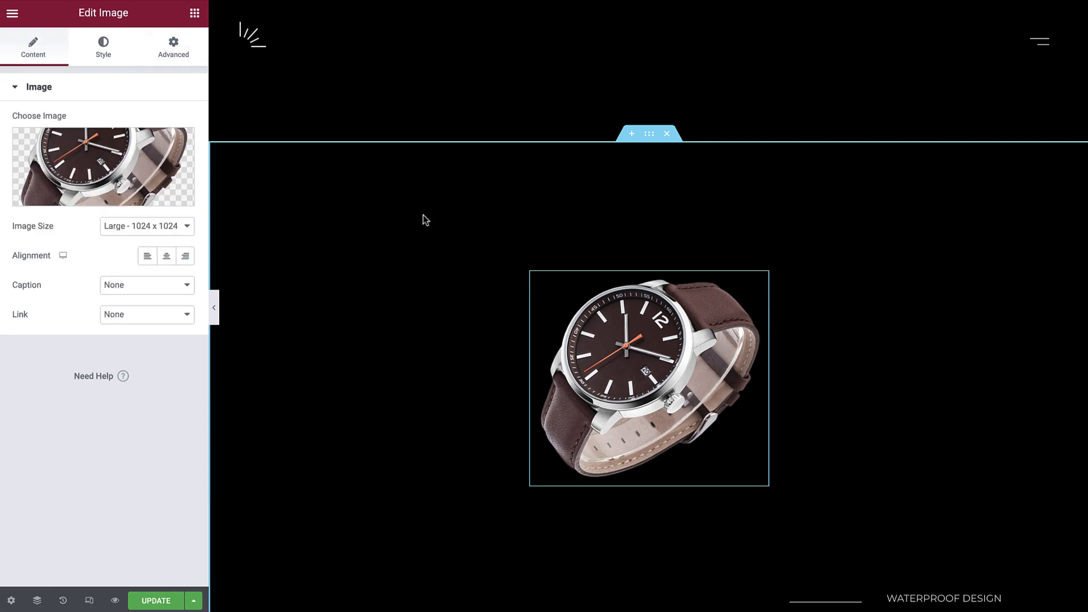
pyautogui.click(172, 47)
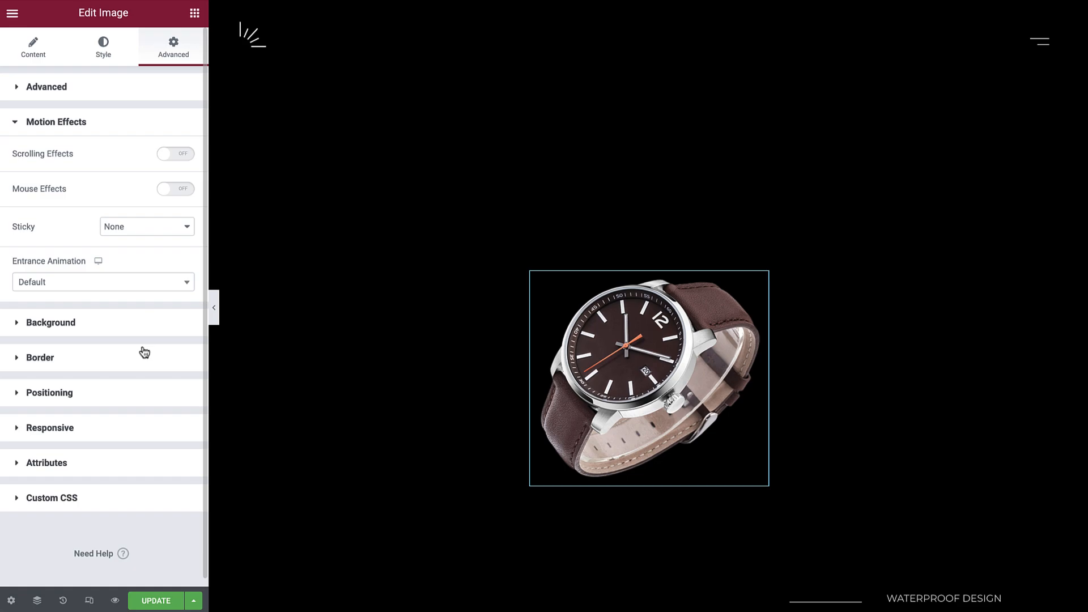
pyautogui.moveTo(178, 152)
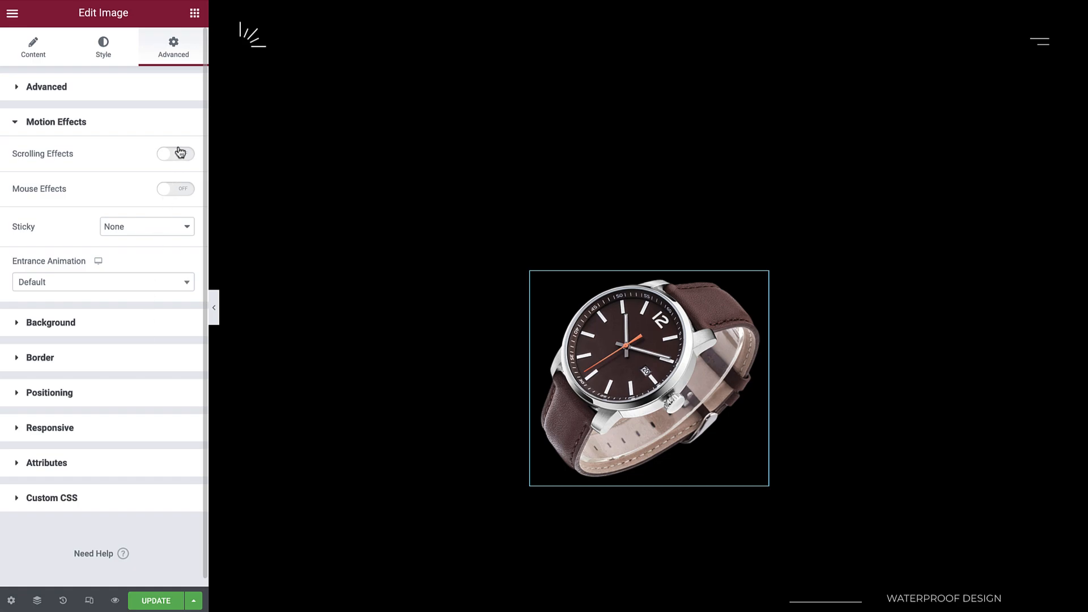
pyautogui.click(176, 153)
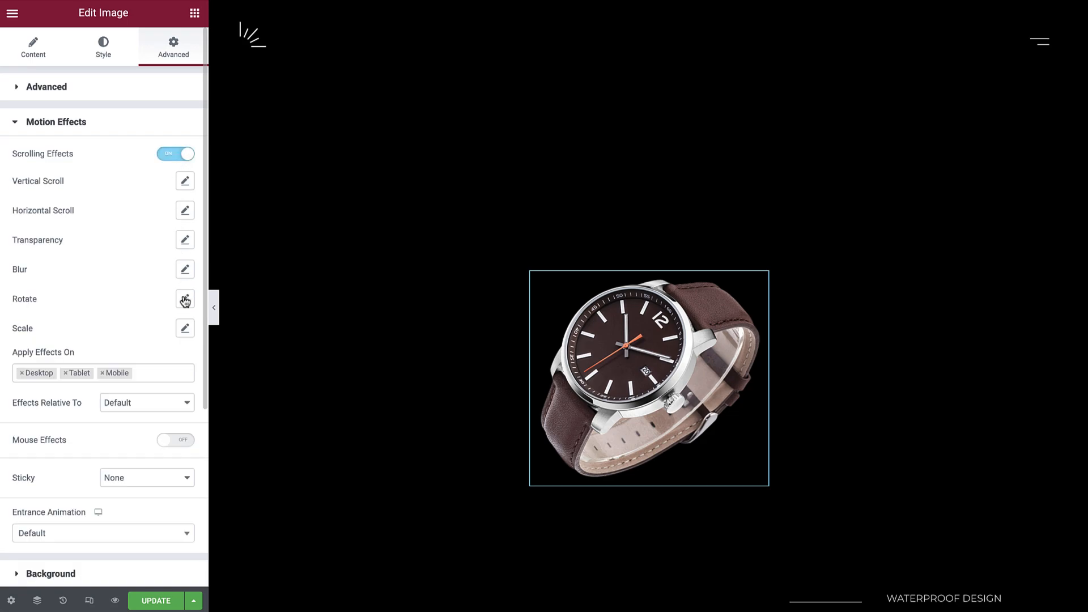
pyautogui.click(184, 299)
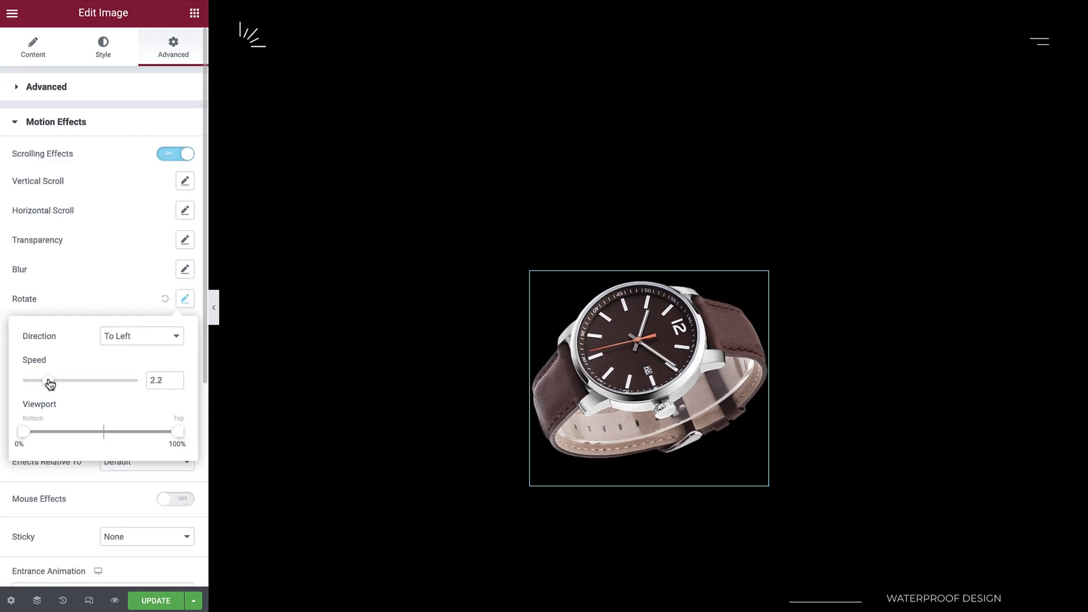
pyautogui.moveTo(49, 381); pyautogui.dragTo(58, 381)
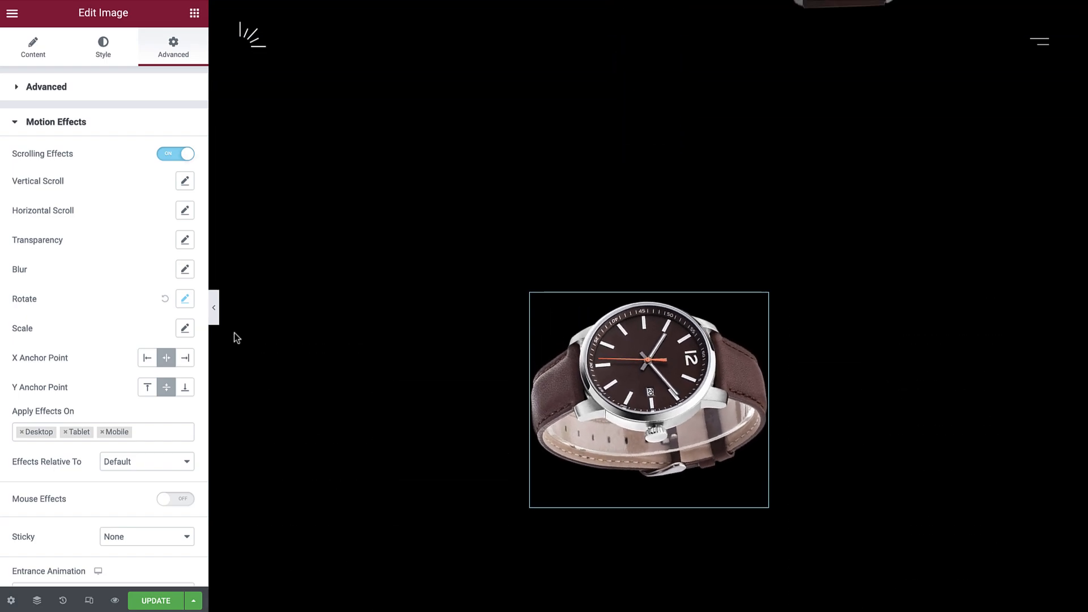
# Set Effects Relative To Entire Page and scroll the preview to watch the rotation
pyautogui.click(146, 461)
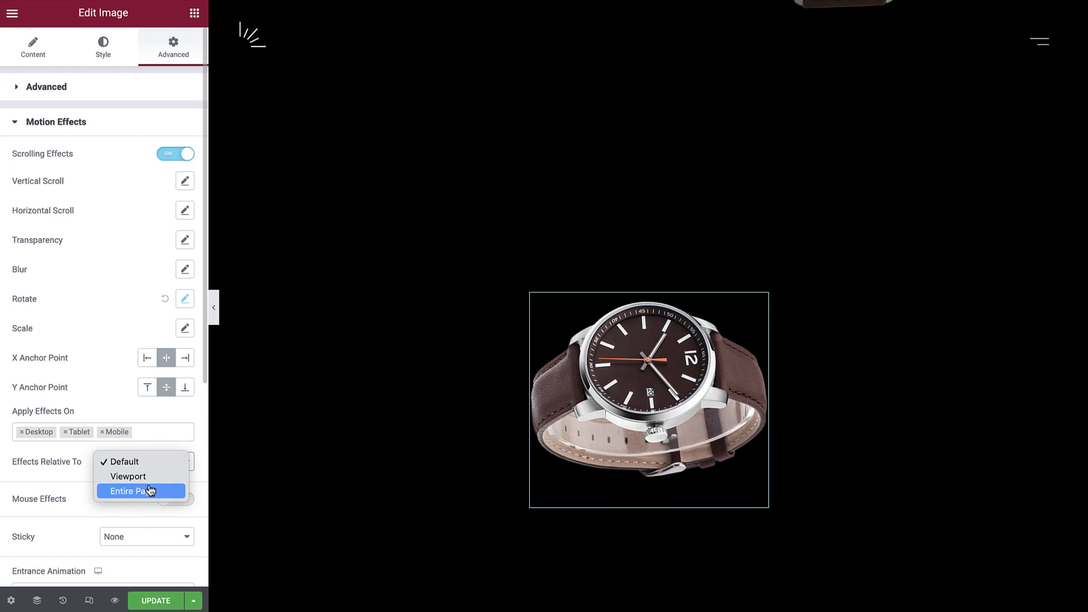
pyautogui.click(140, 491)
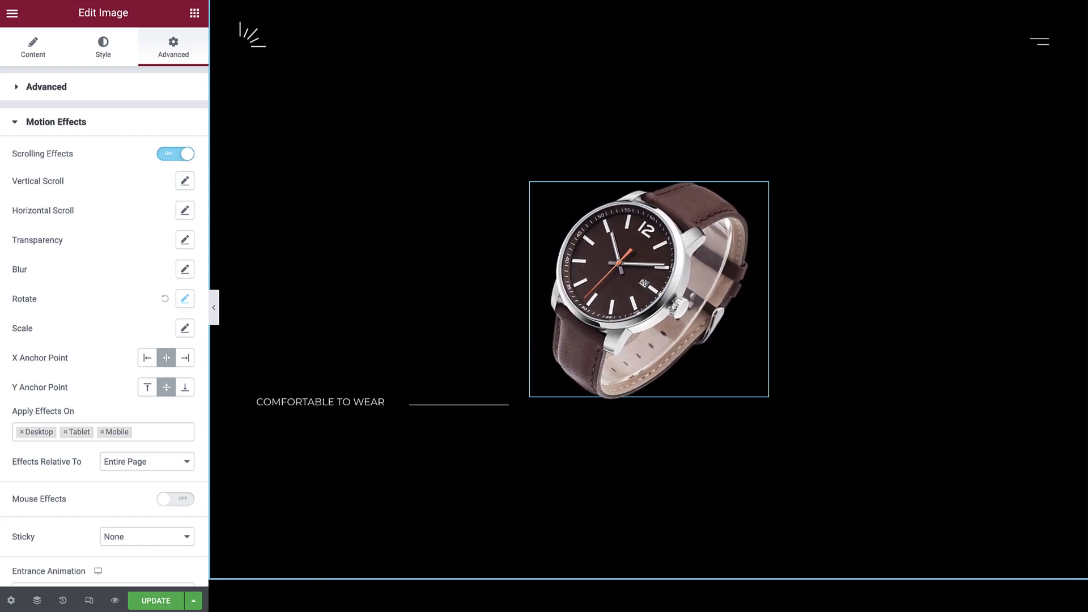
pyautogui.scroll(-3)
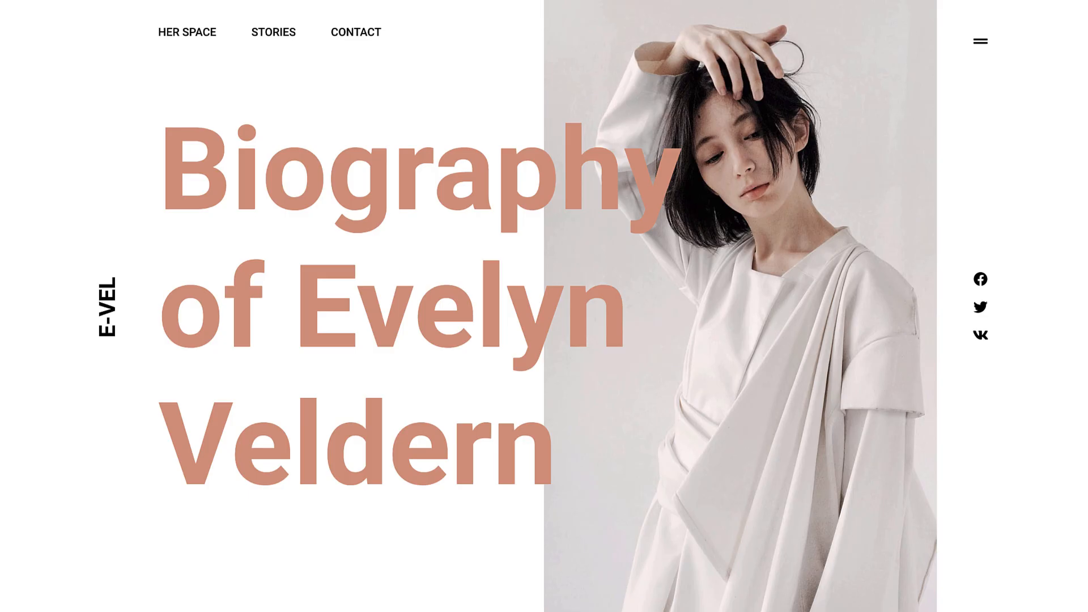
# Scroll down the fashion biography page to its Tower and Her Stories sections
pyautogui.scroll(-3)
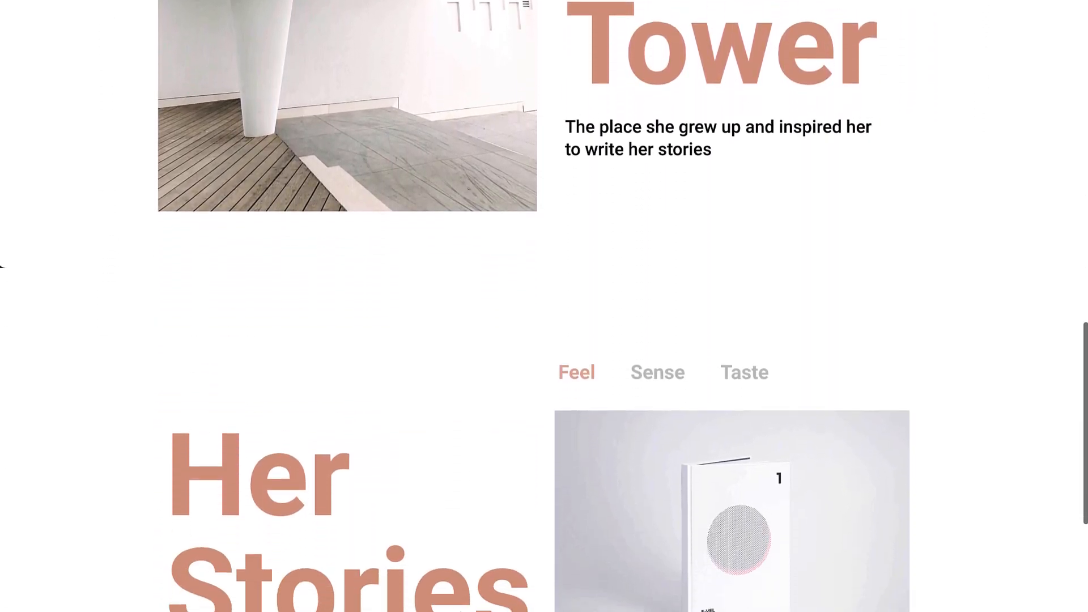